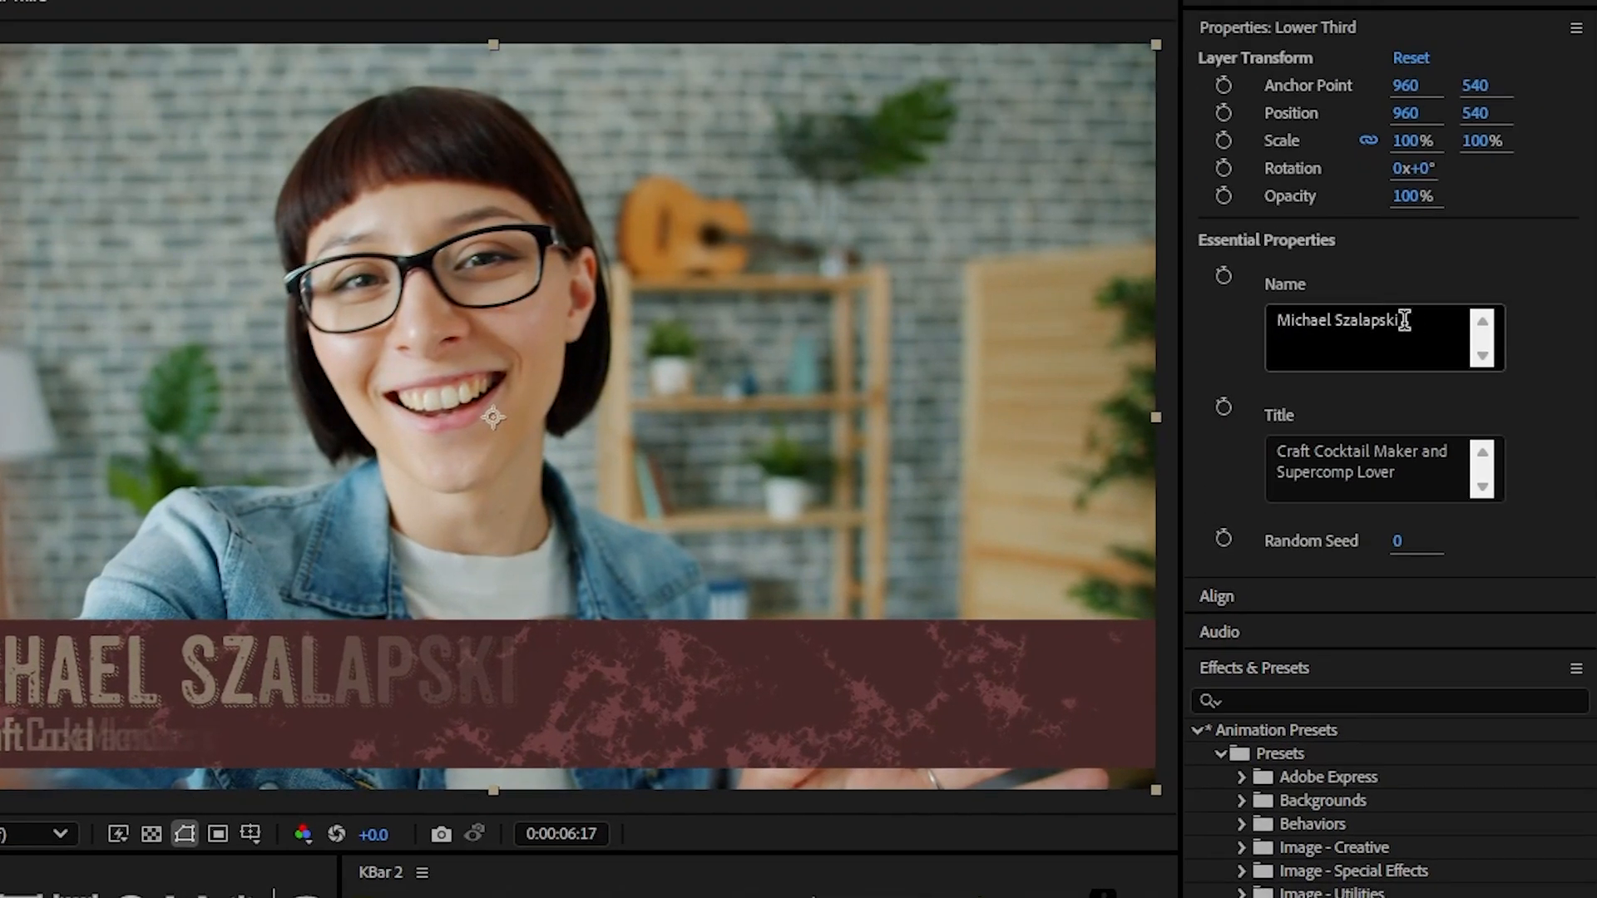
Set the lower third's Name to Trudy Beakman and Title to 3D Technical Artist.
text(Trudy Beakm)
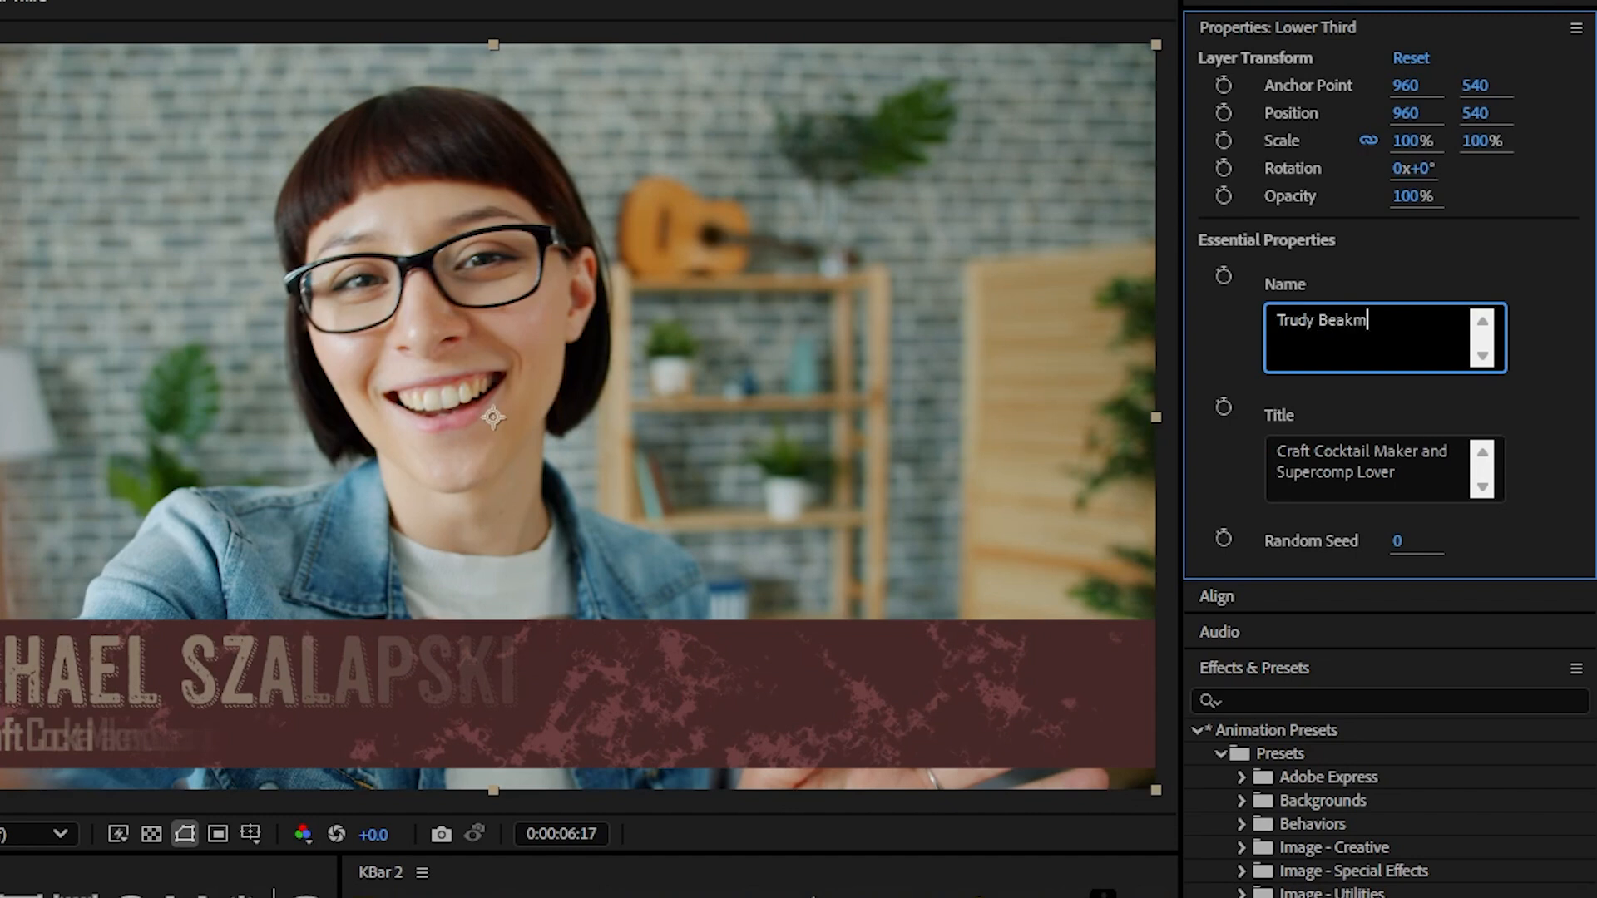
click(1373, 469)
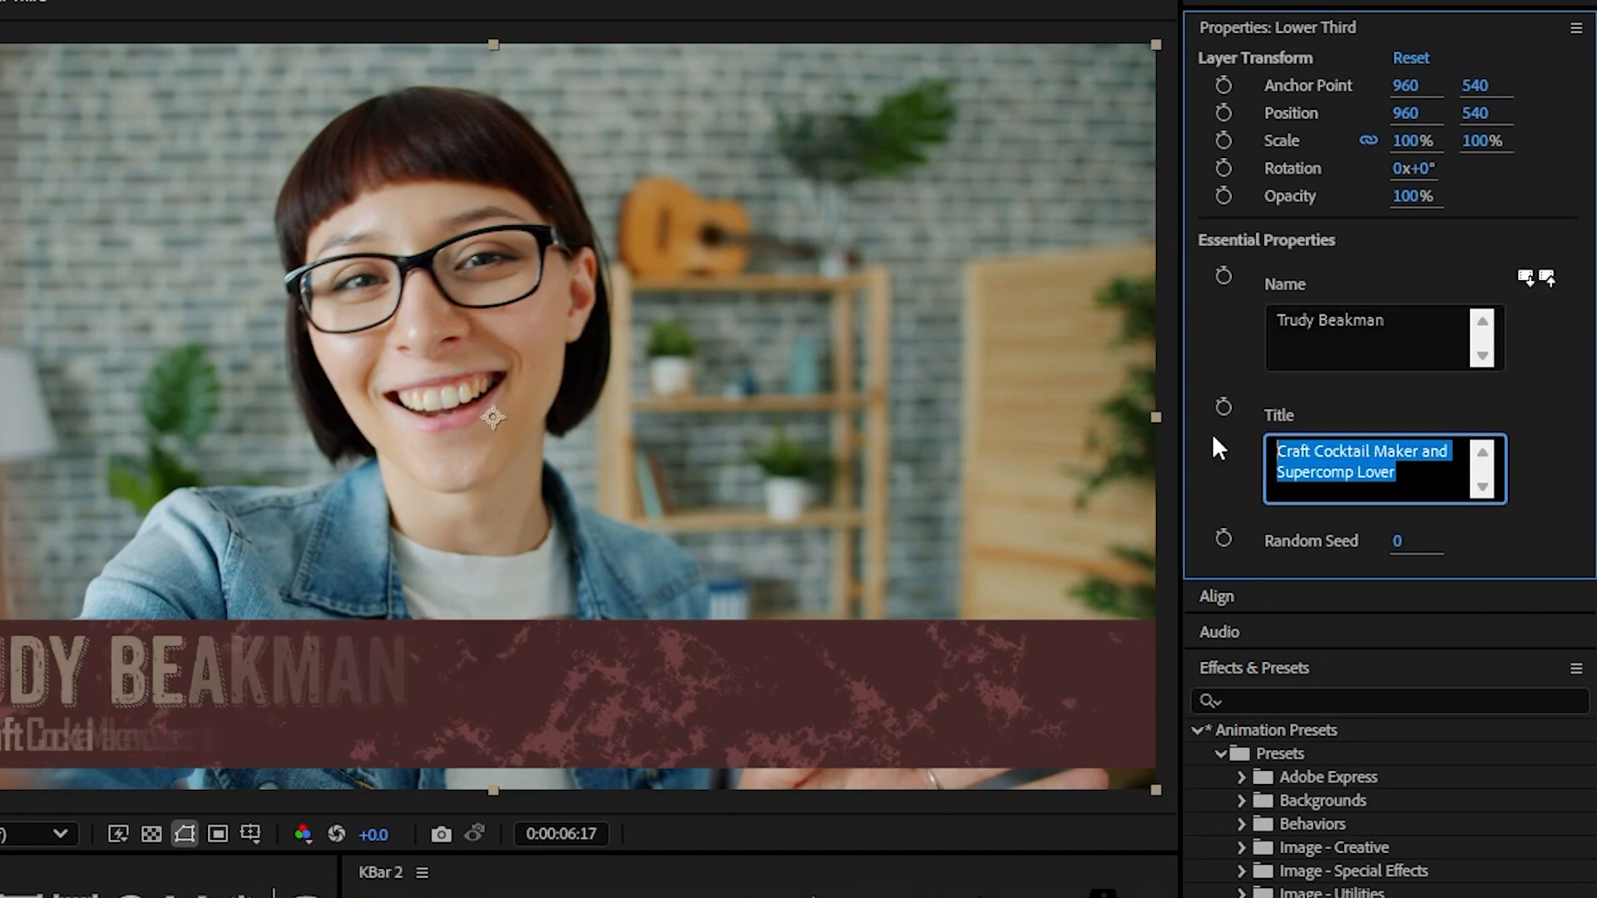
text(3D Technic)
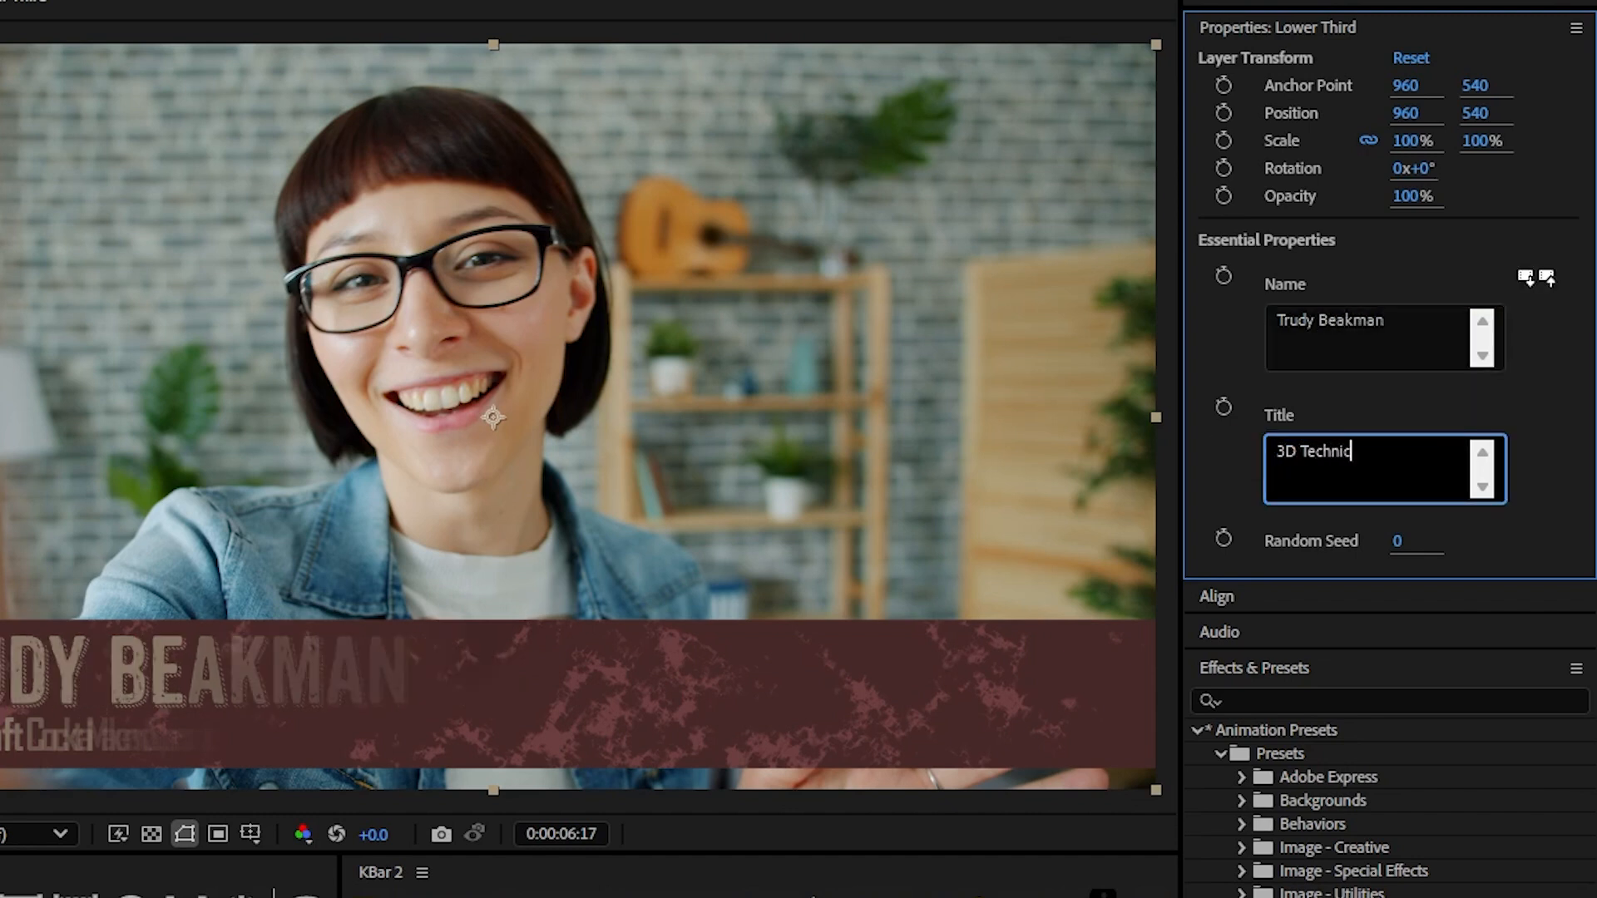
text(al Artist)
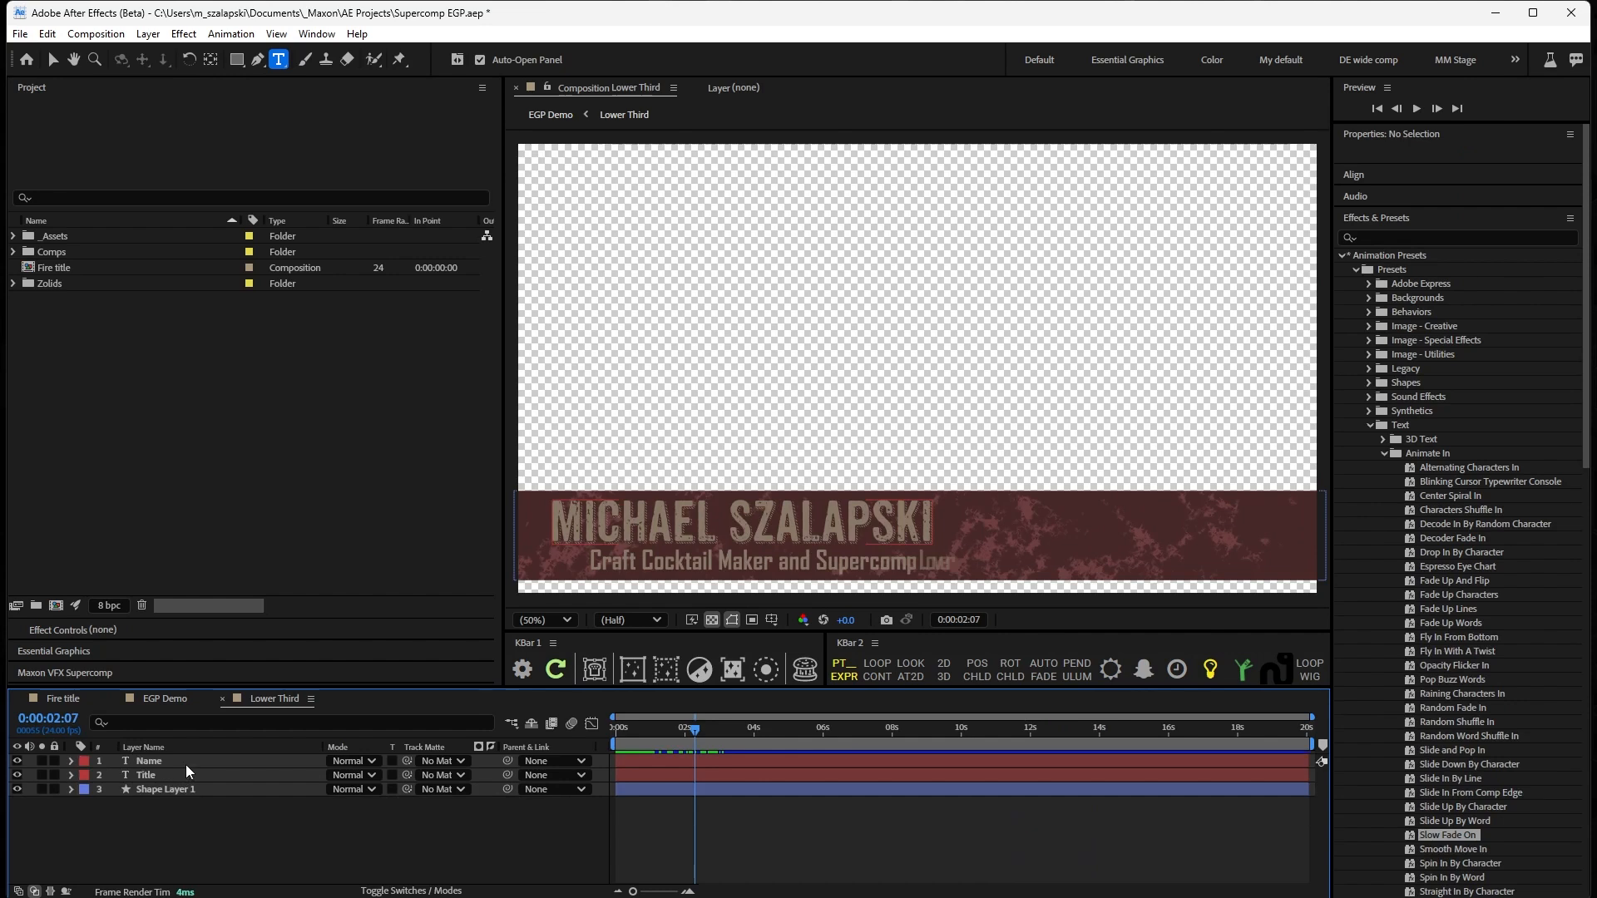
Make Shape Layer 1's fill dark blue and check the blue bar in EGP Demo.
click(706, 728)
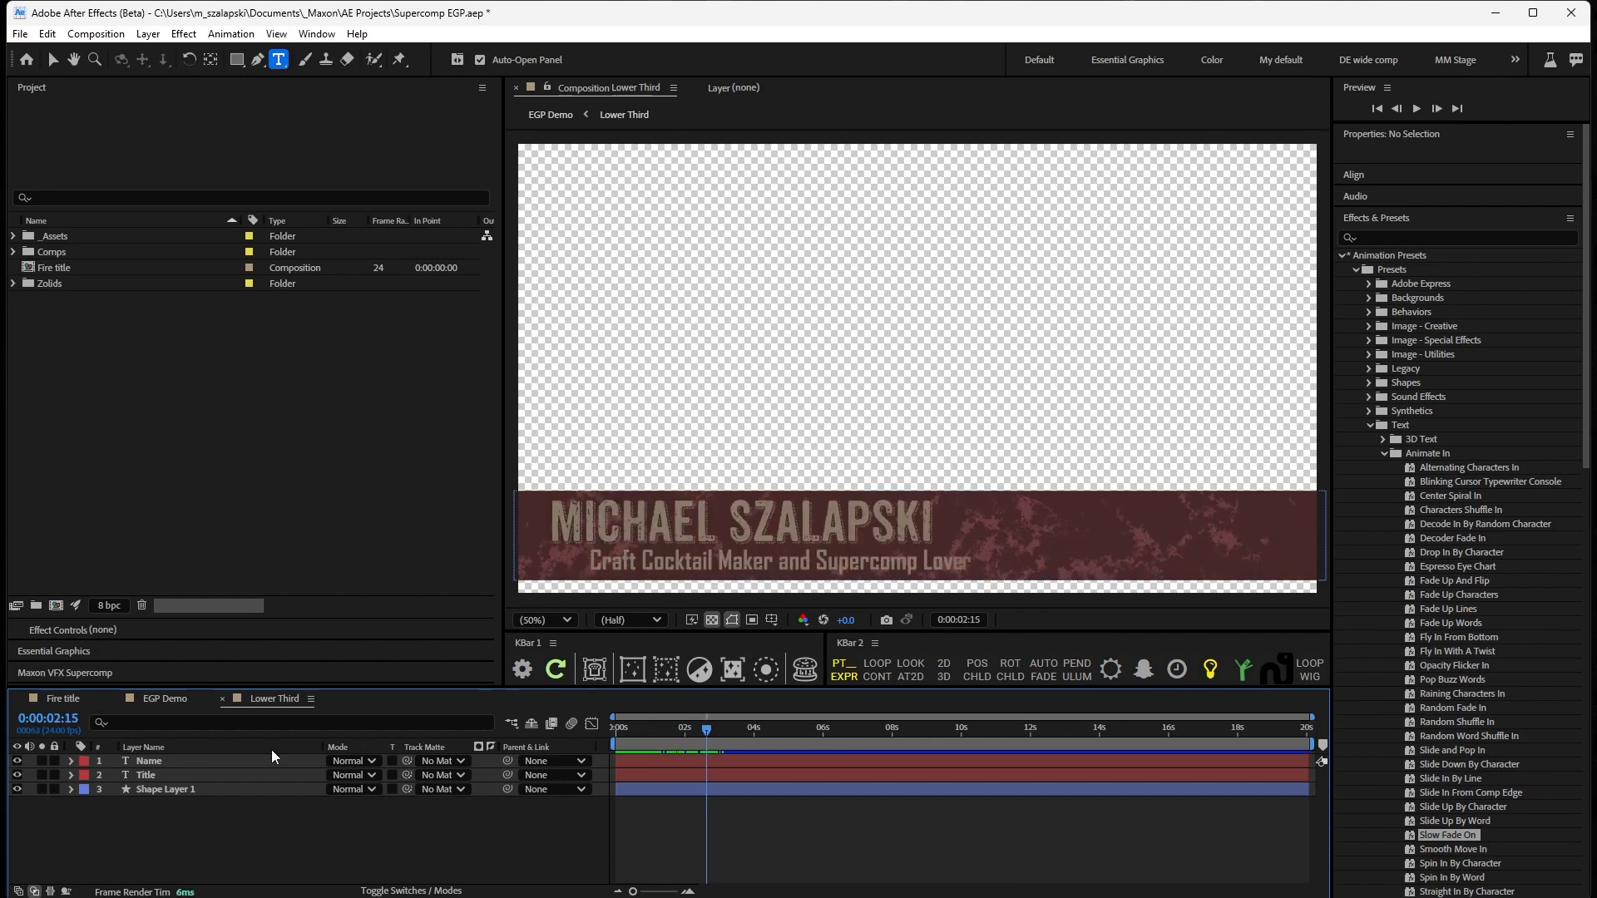
click(1465, 559)
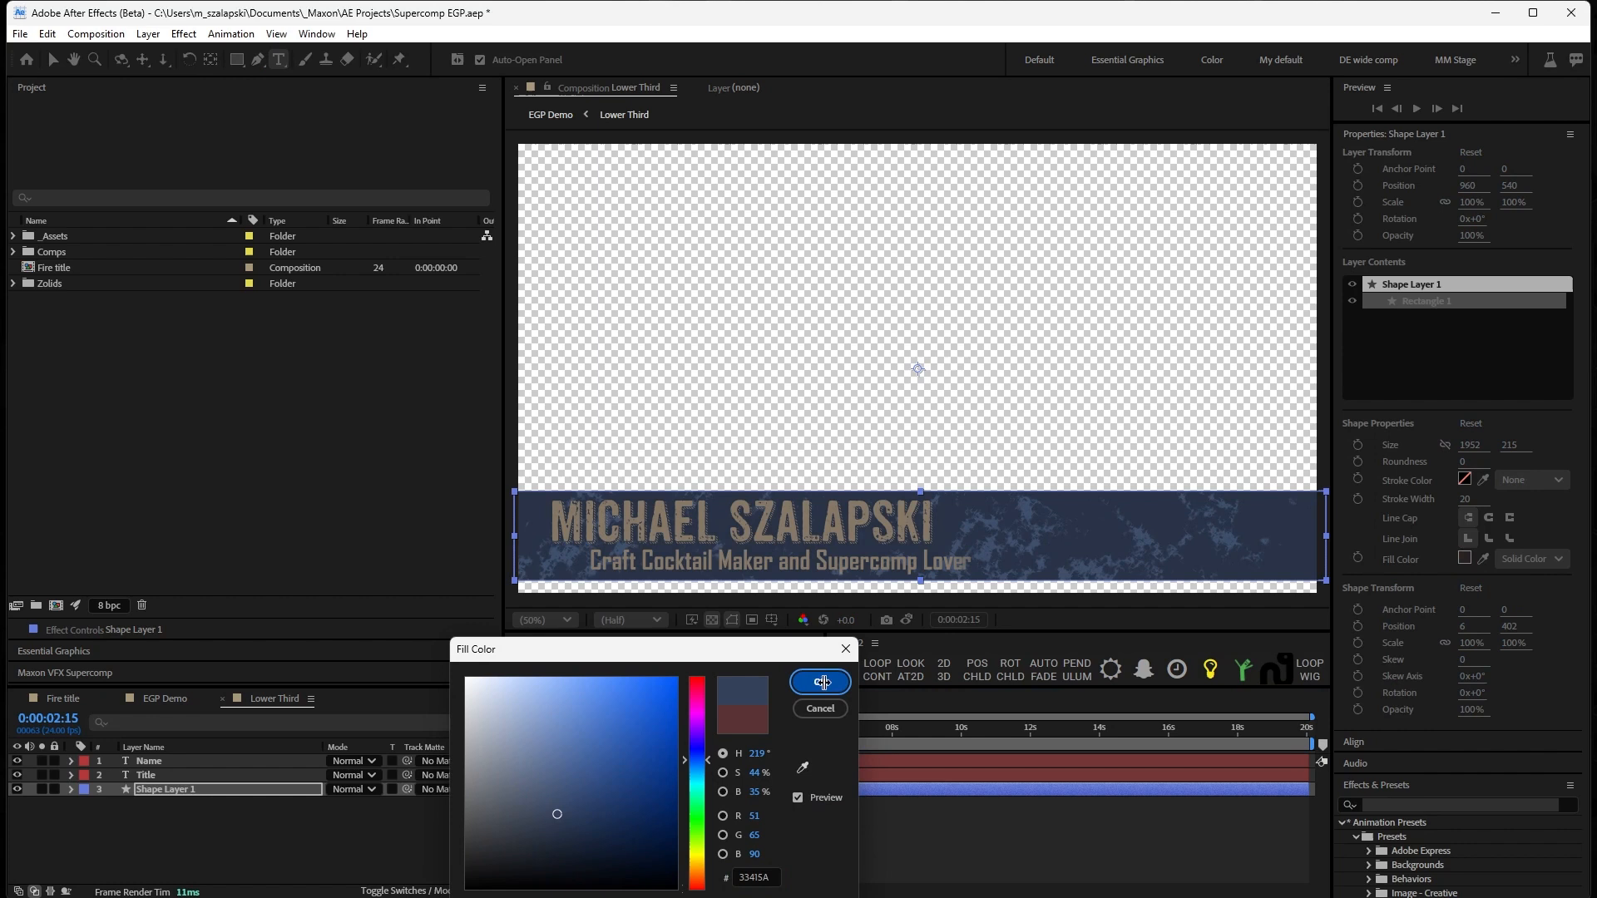
click(820, 682)
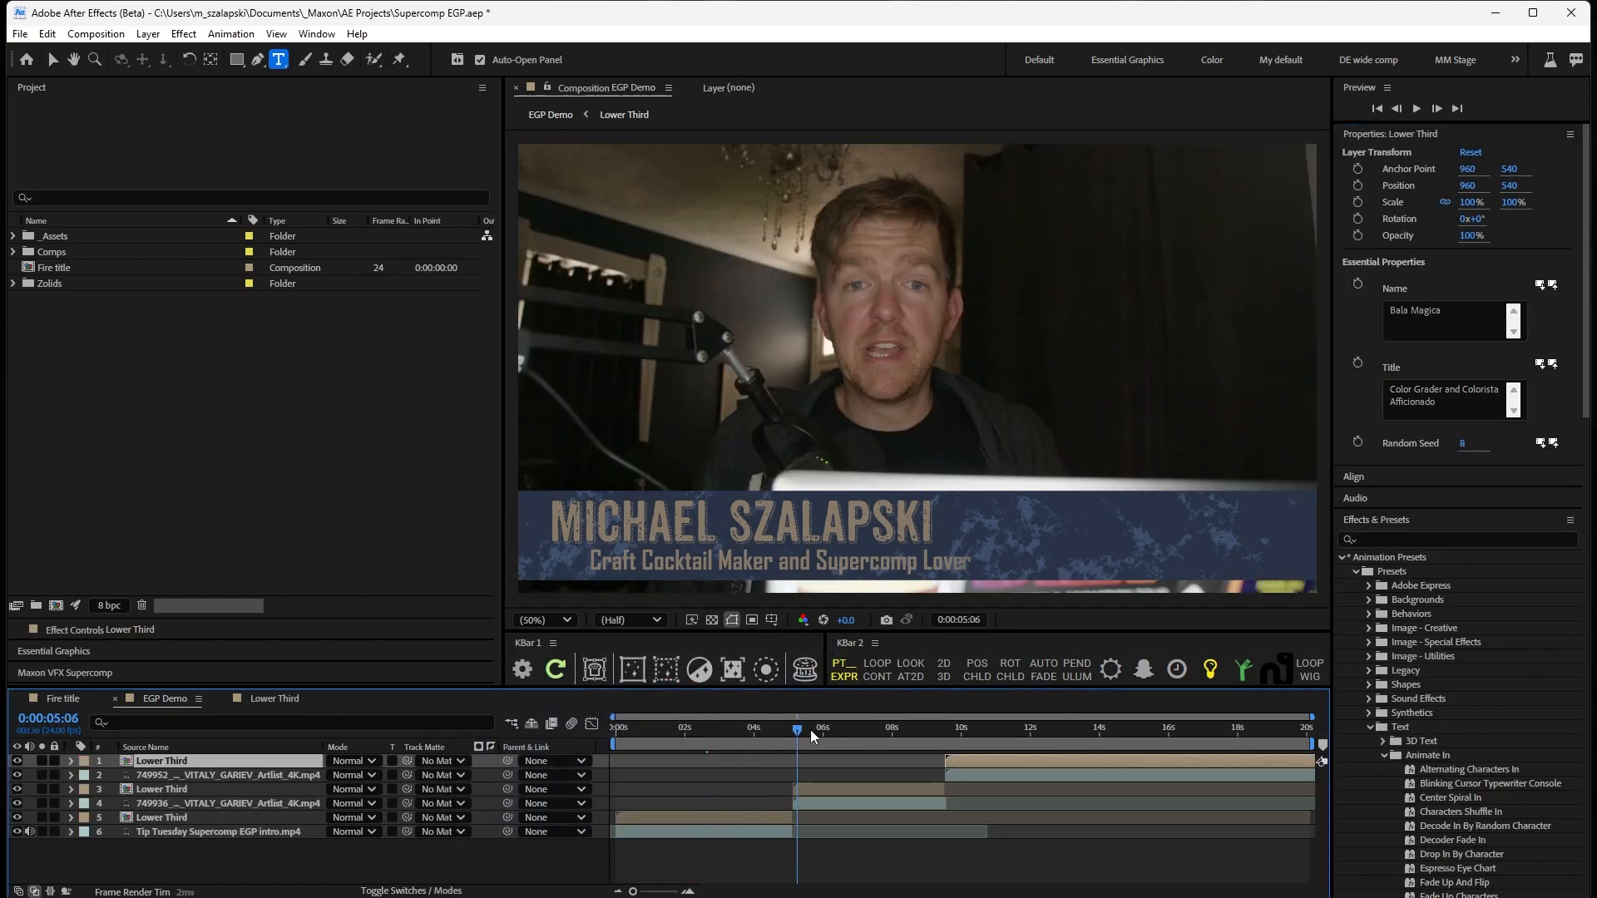
click(998, 733)
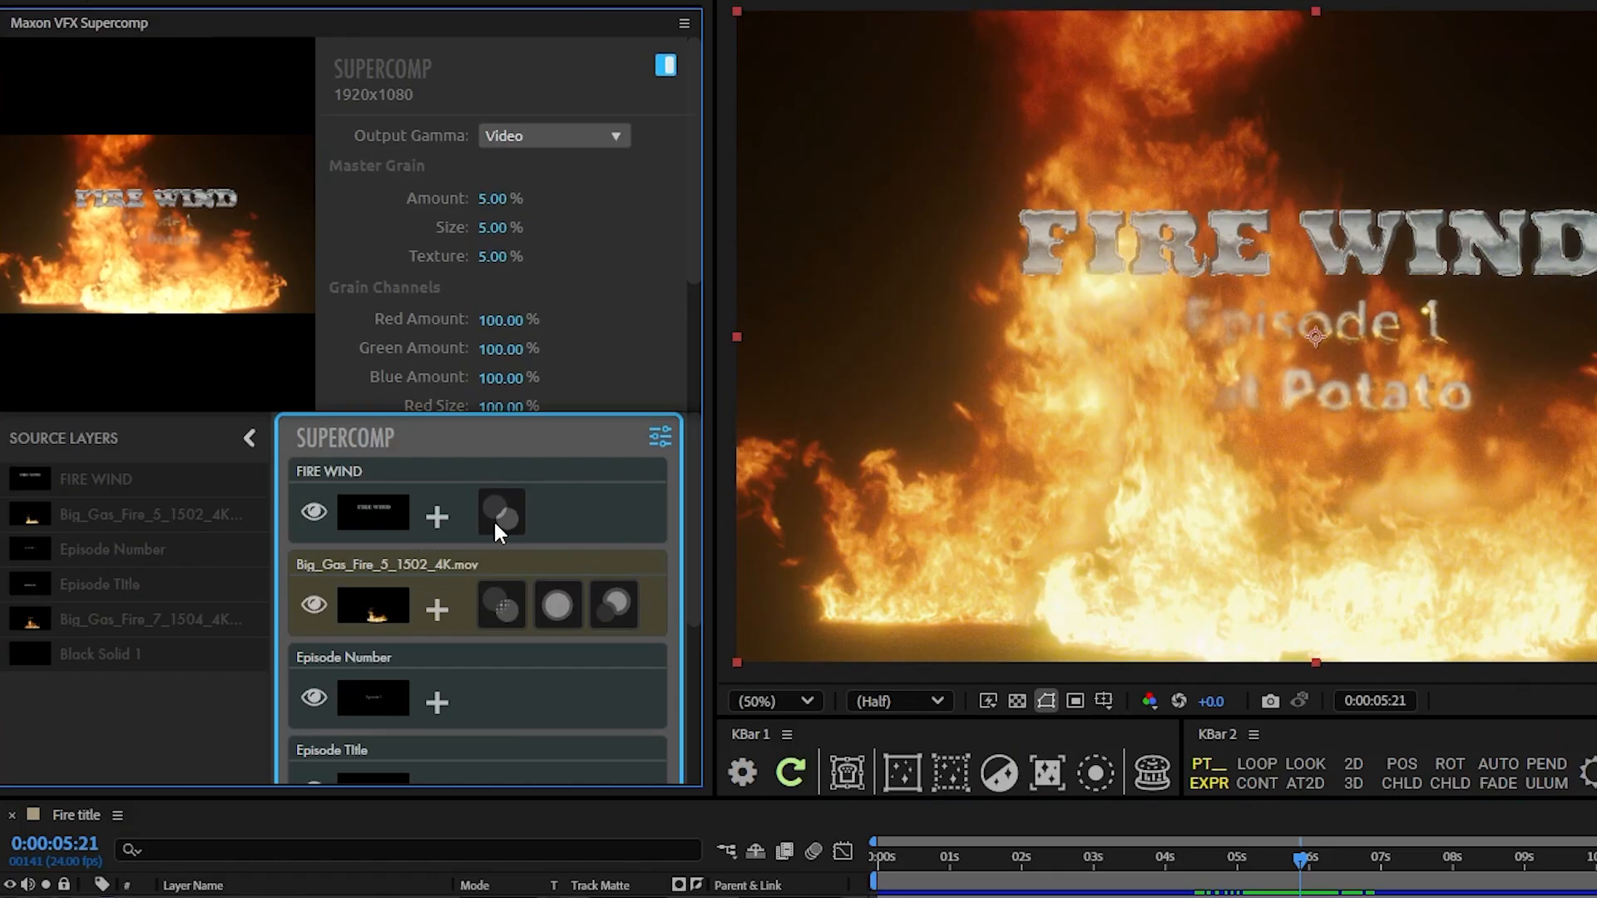
Show Supercomp settings for FIRE WIND's Light Wrap, then the fire footage's Heat Blur and next effect.
click(501, 513)
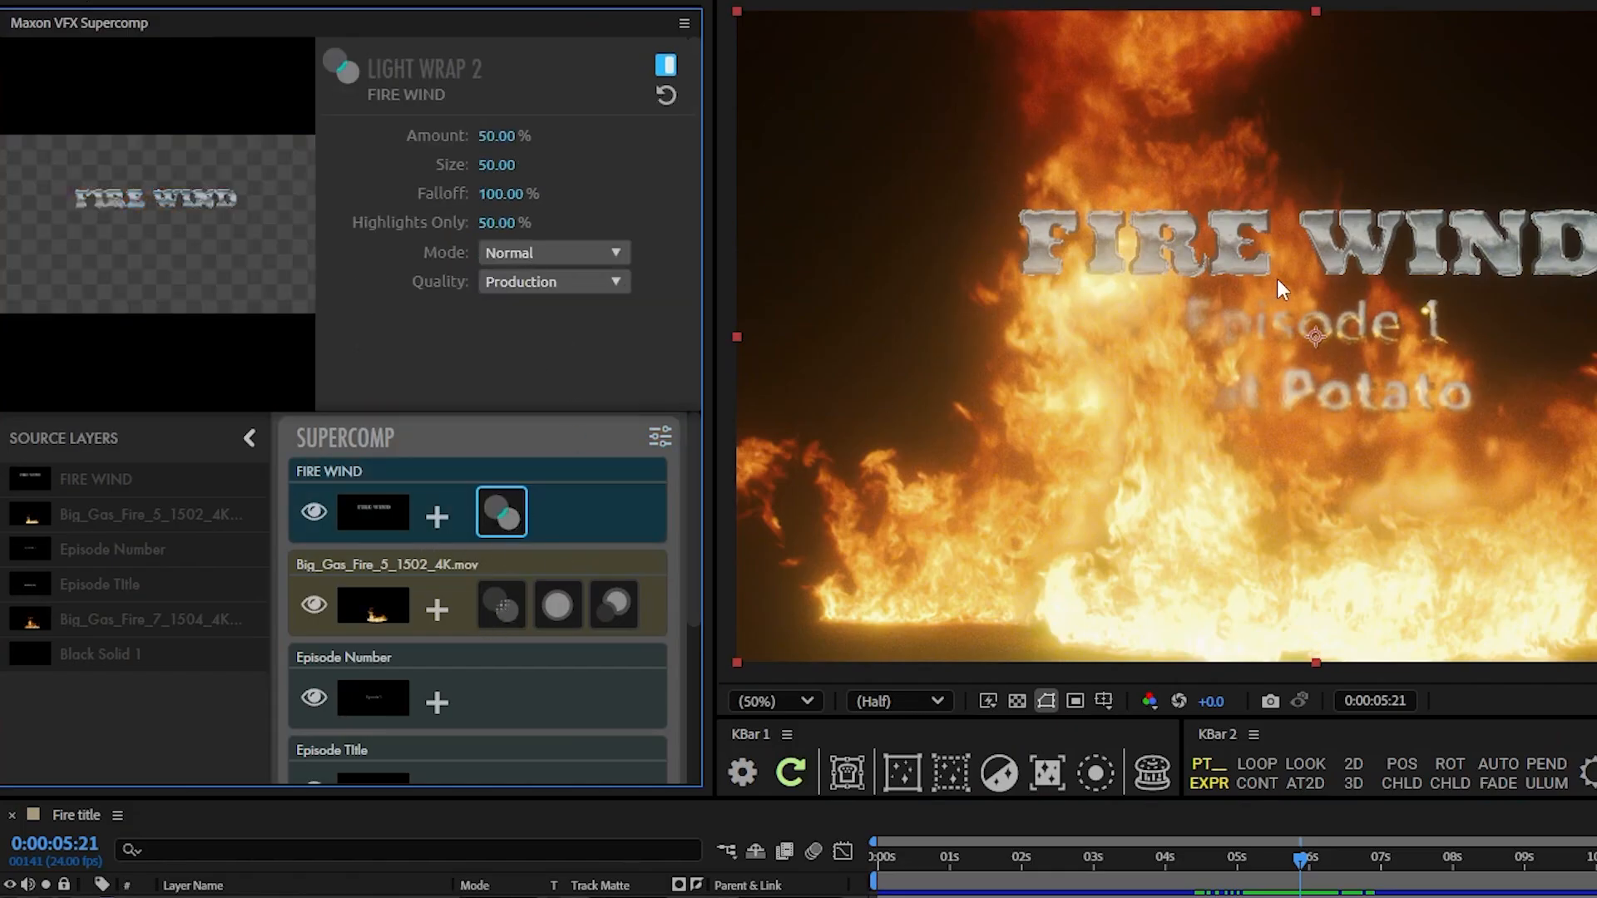
click(500, 606)
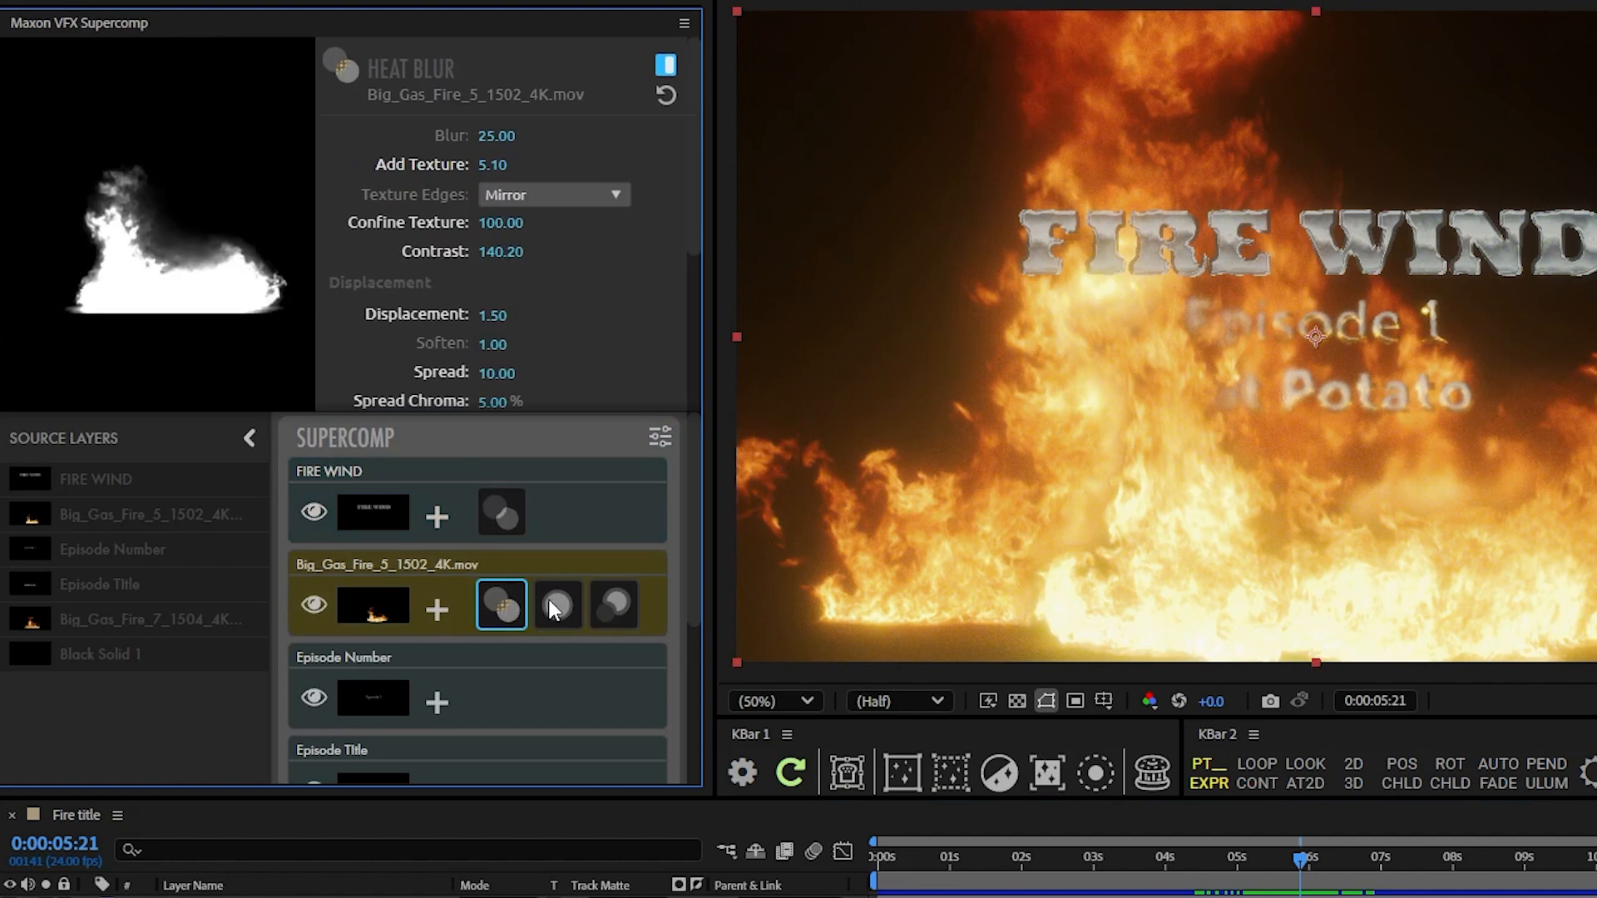
click(614, 605)
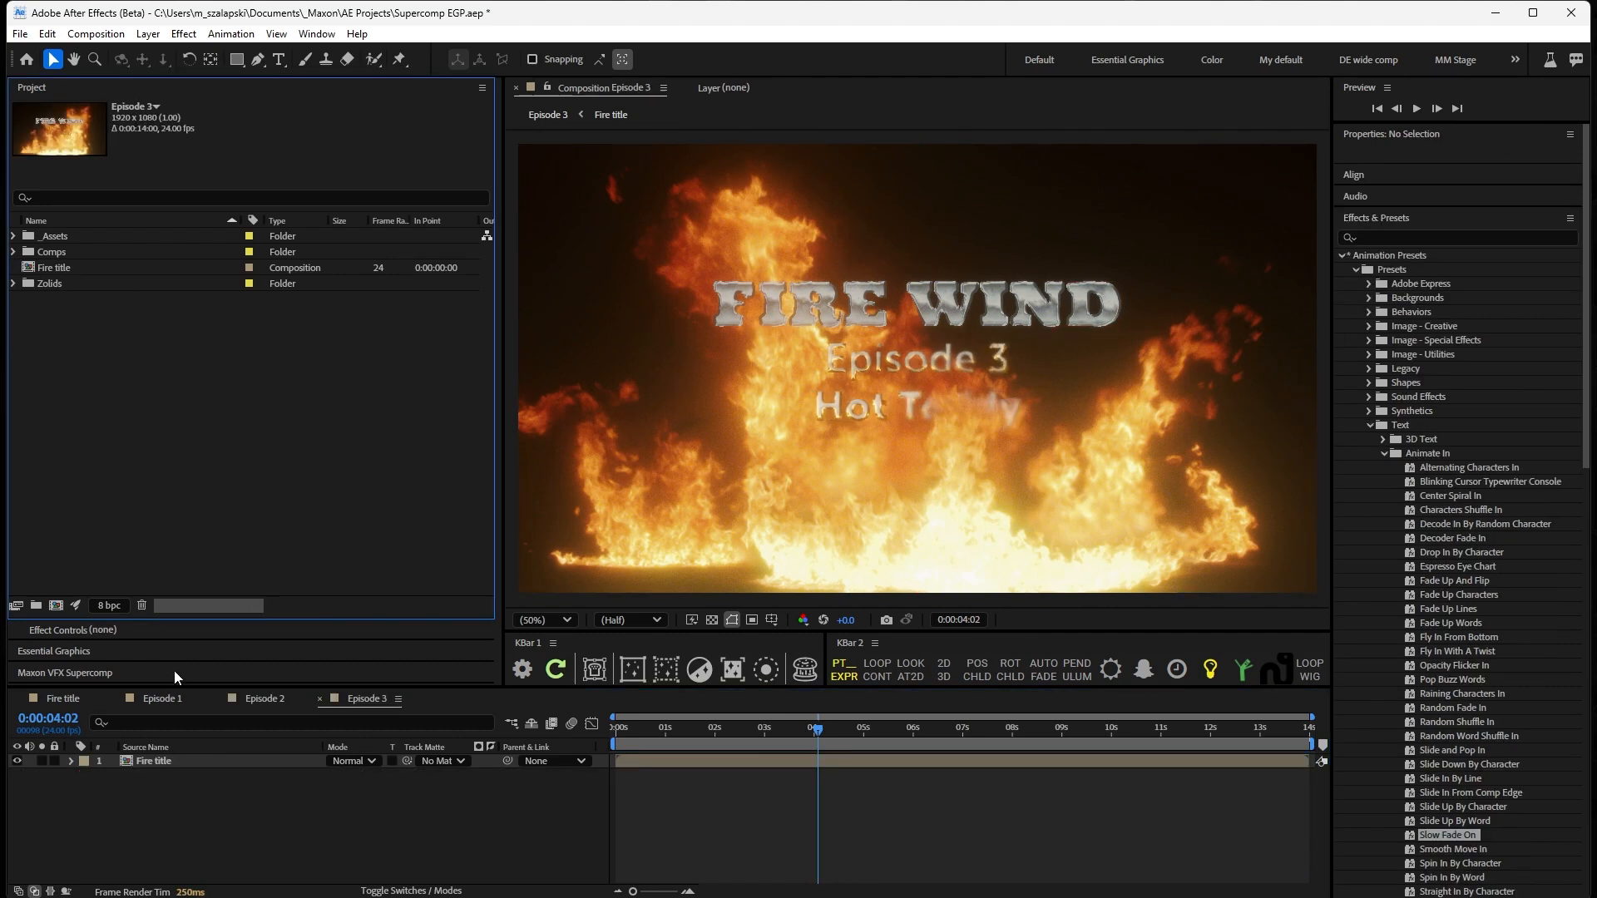
click(163, 698)
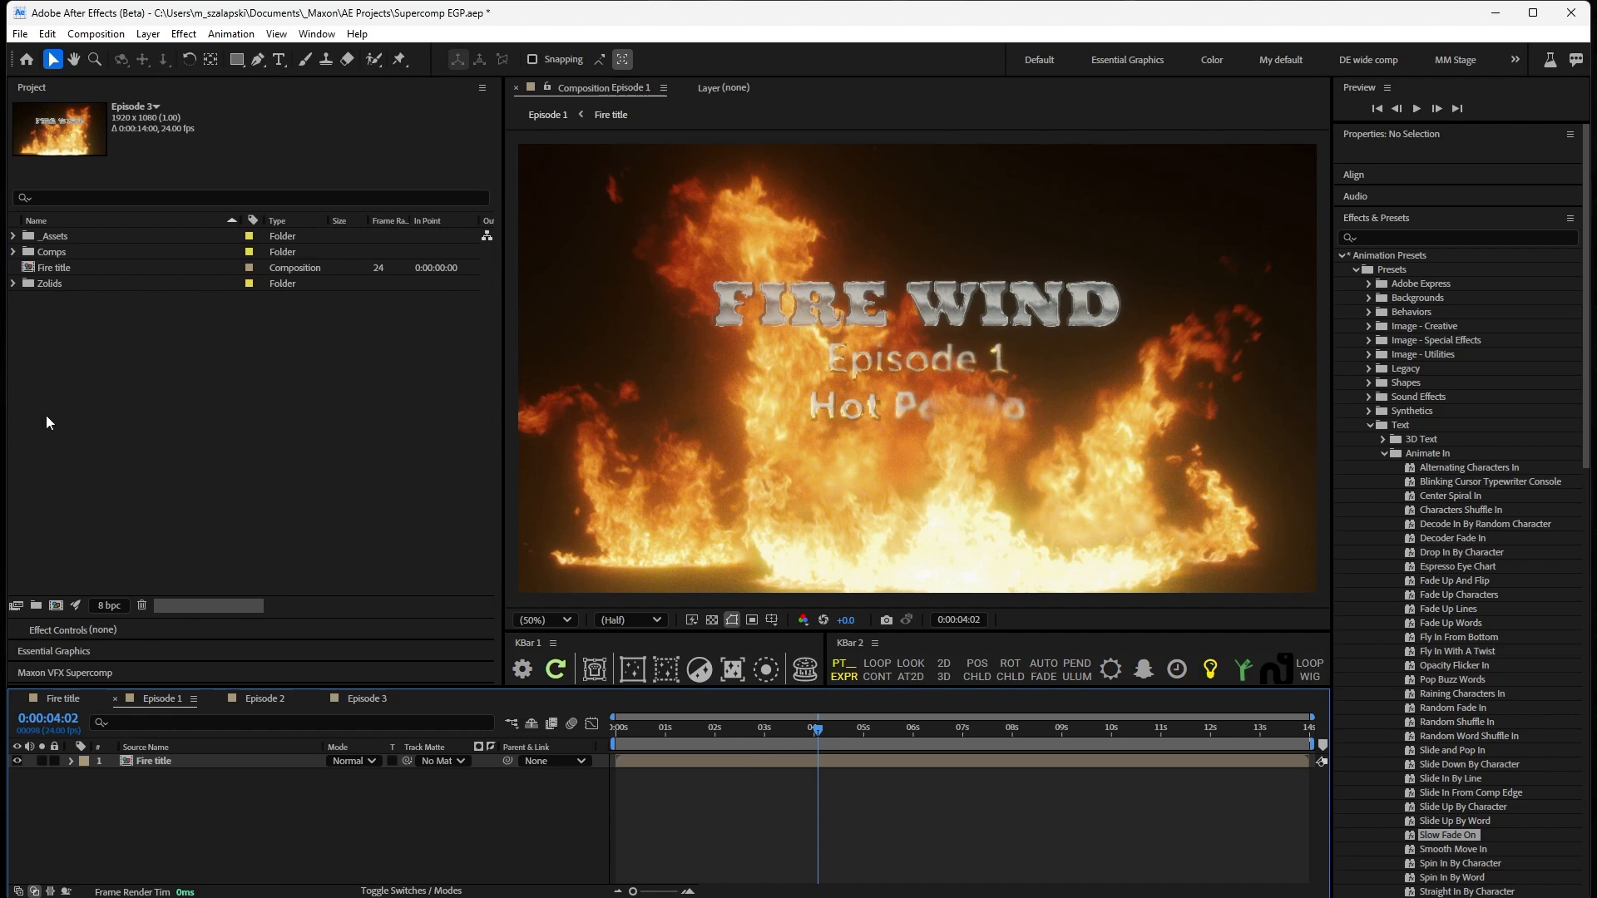
click(153, 760)
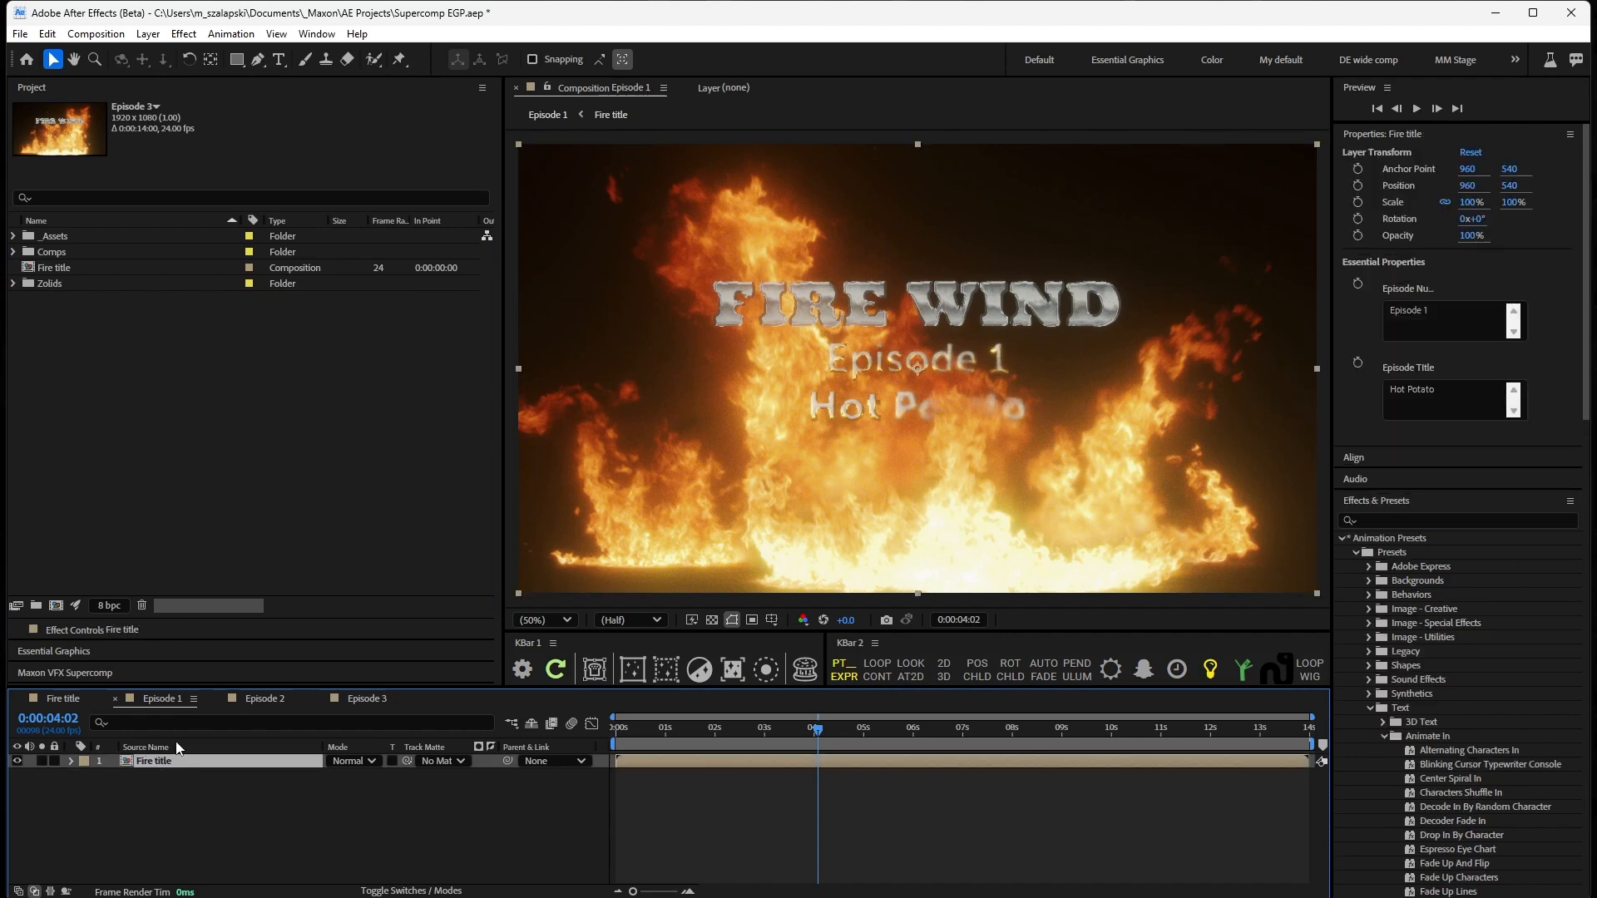
click(1436, 315)
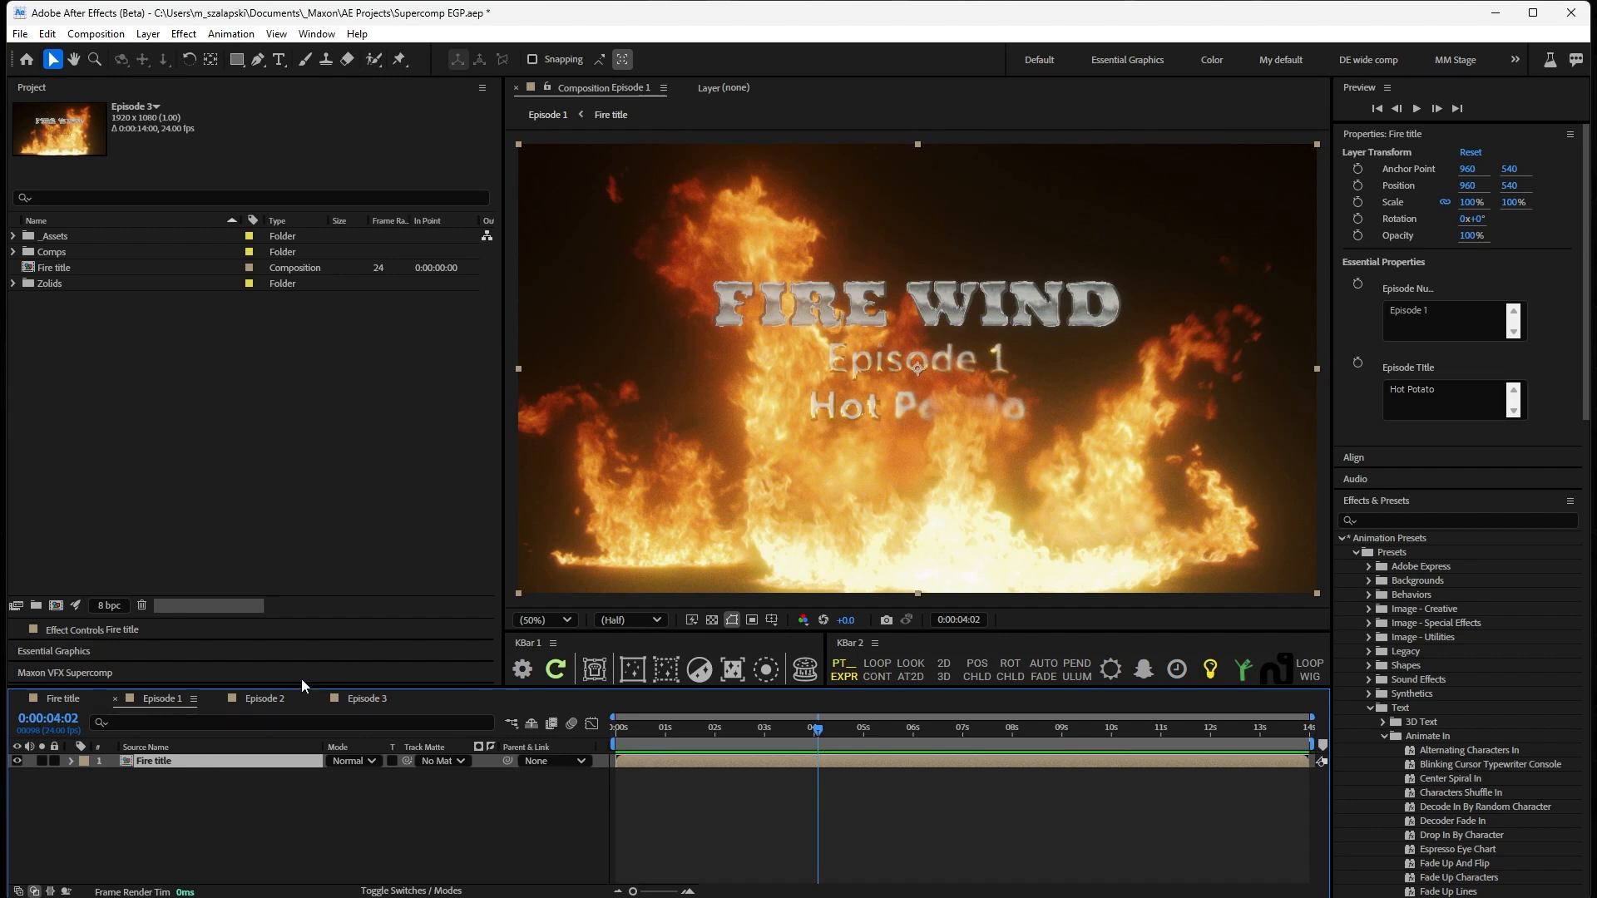
click(265, 698)
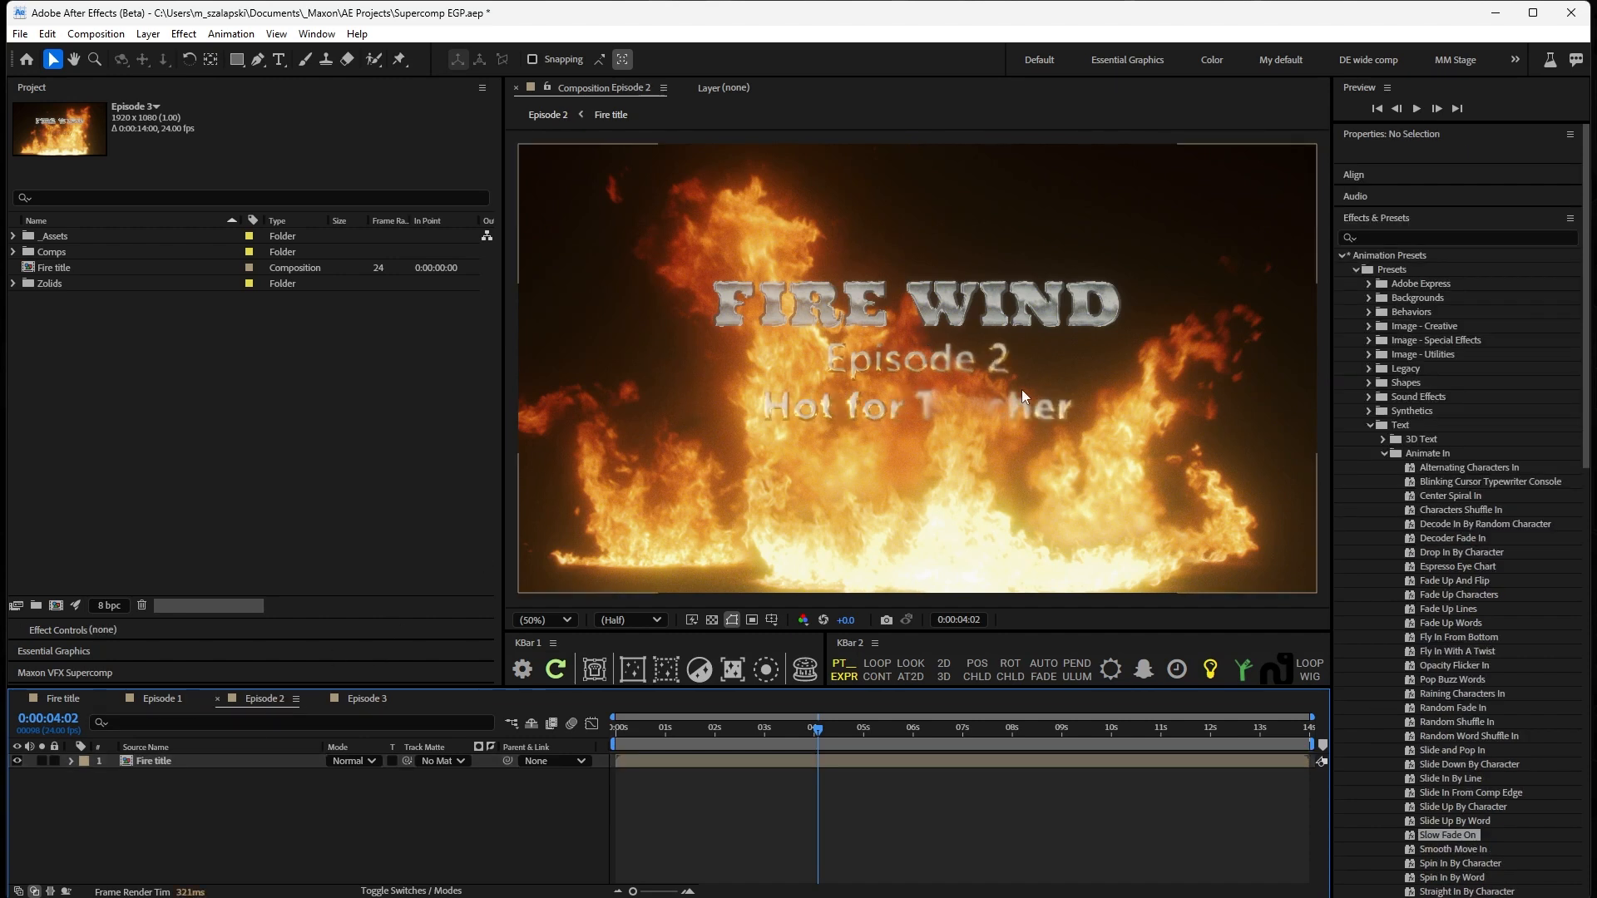
click(365, 697)
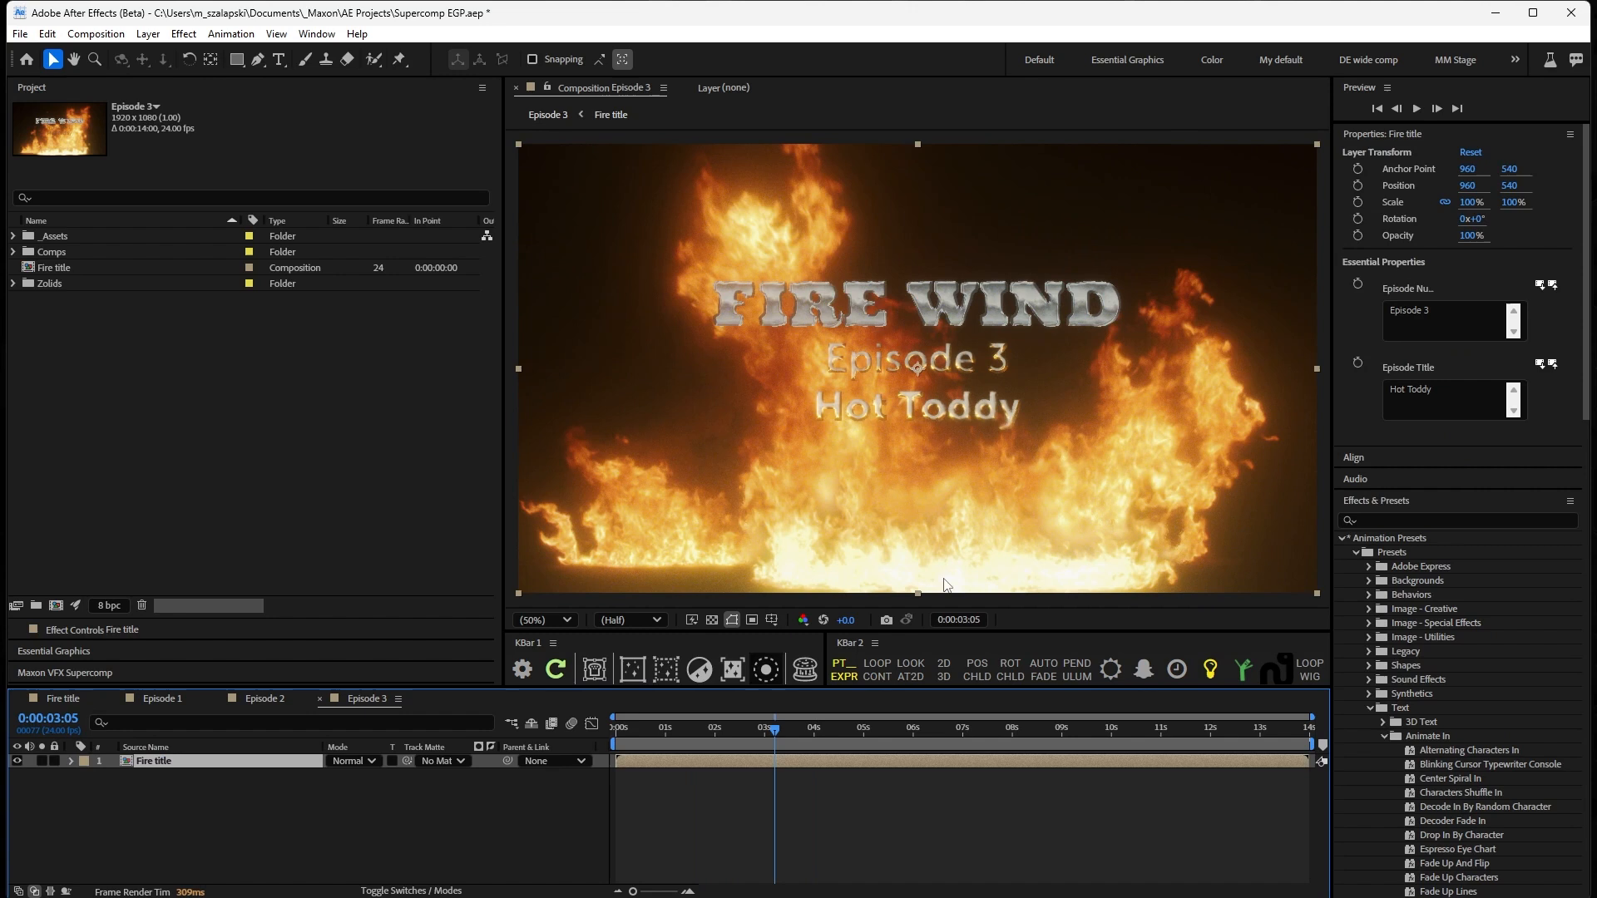
Select the Episode Title field and expand the project's Comps folder.
click(1449, 397)
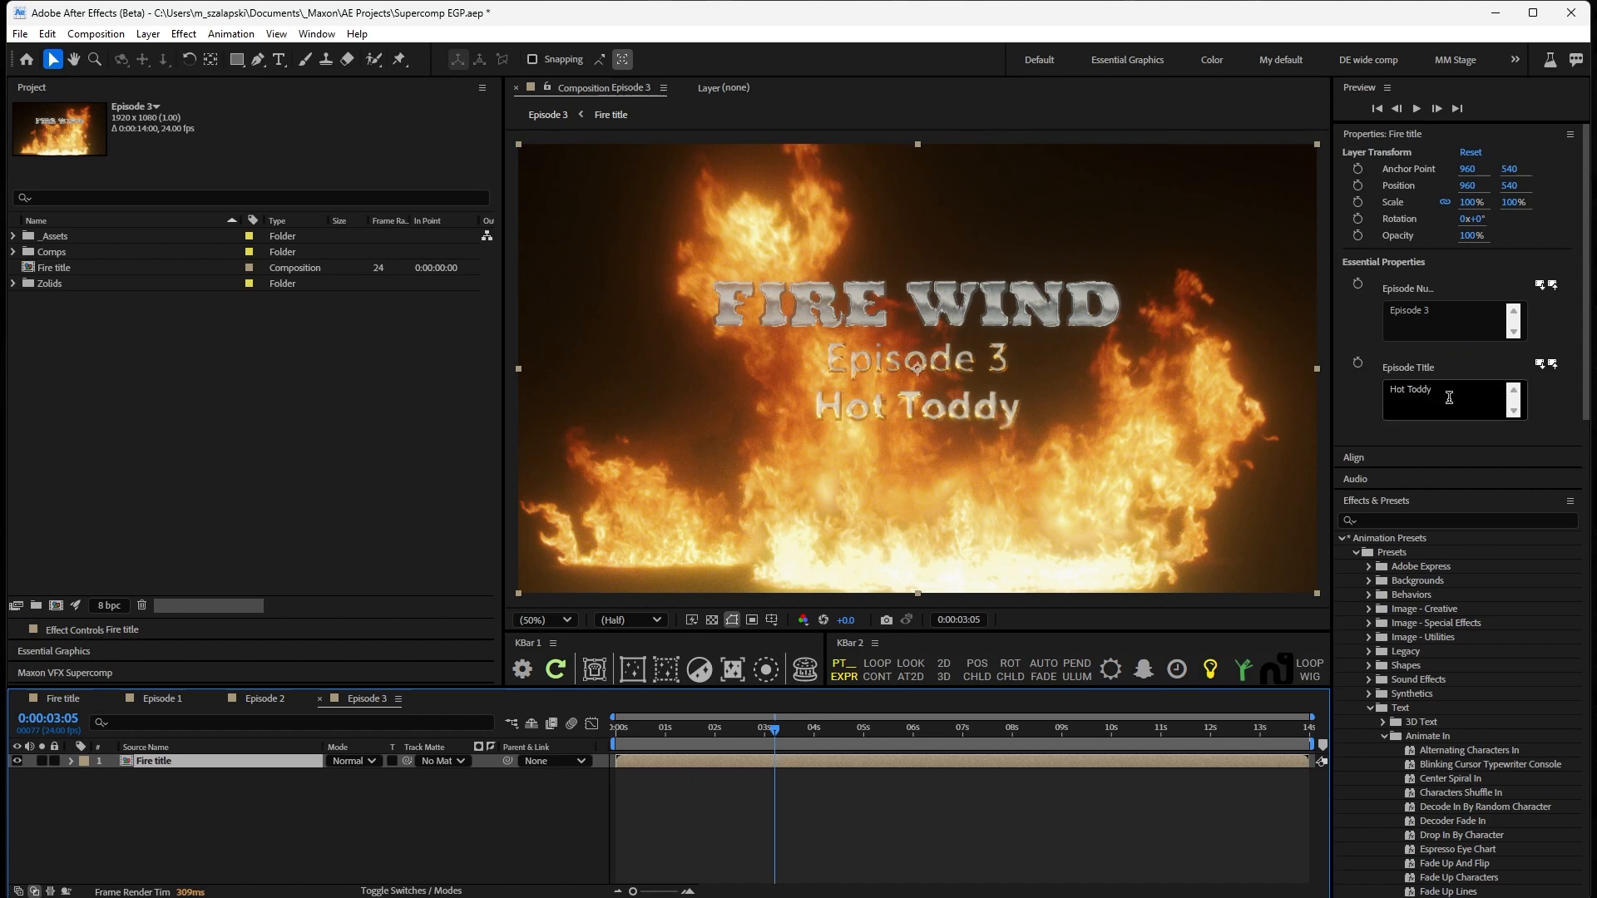
click(13, 251)
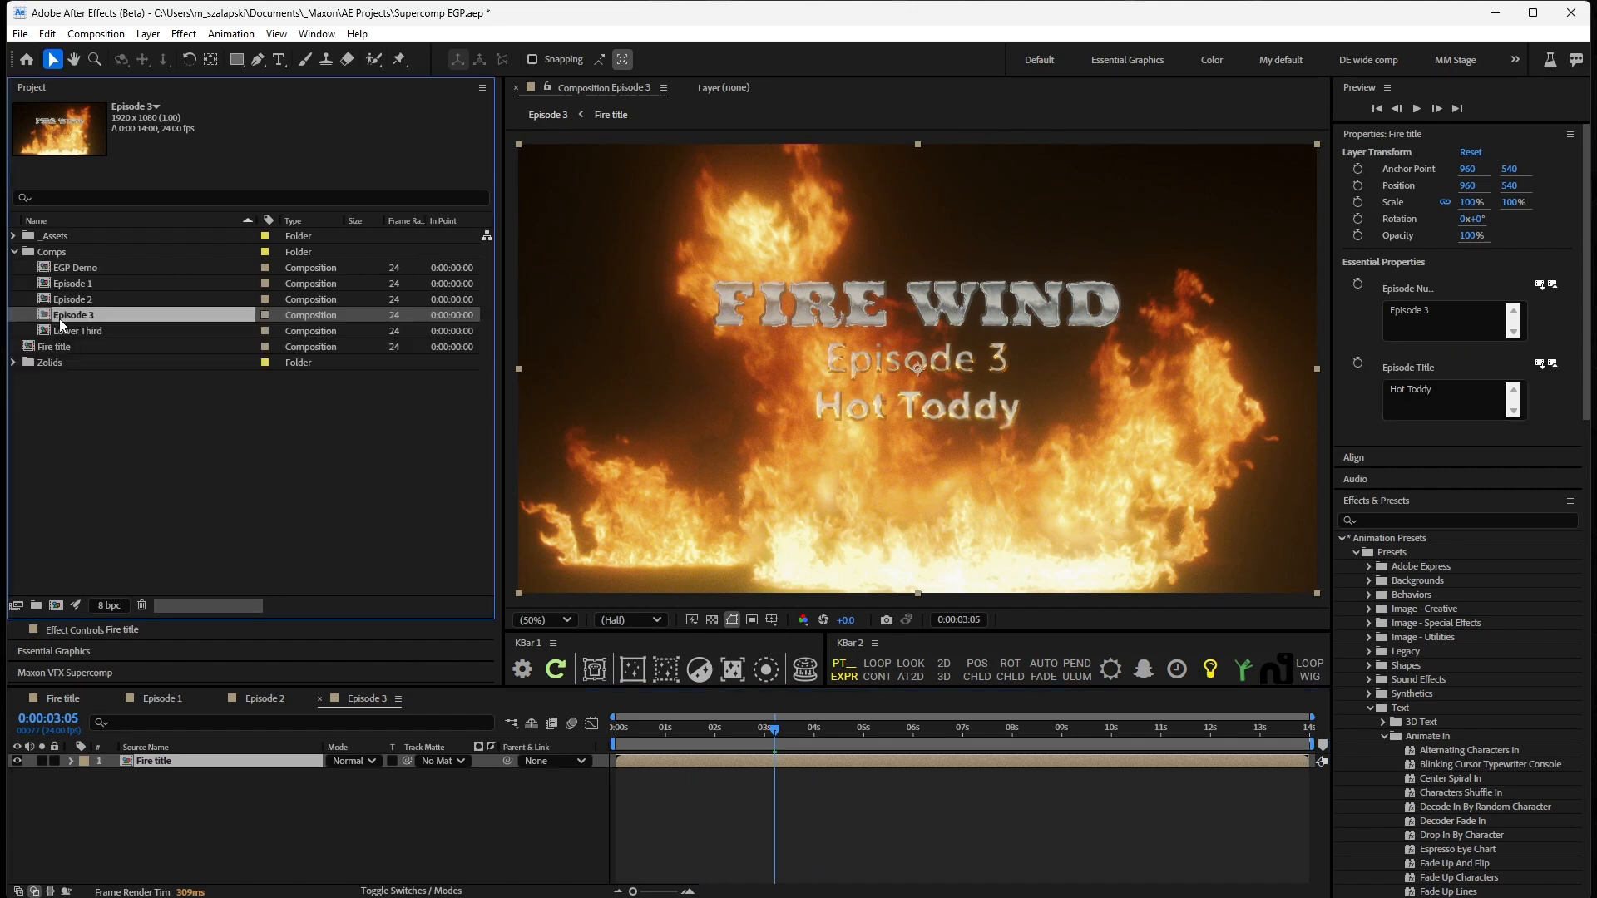